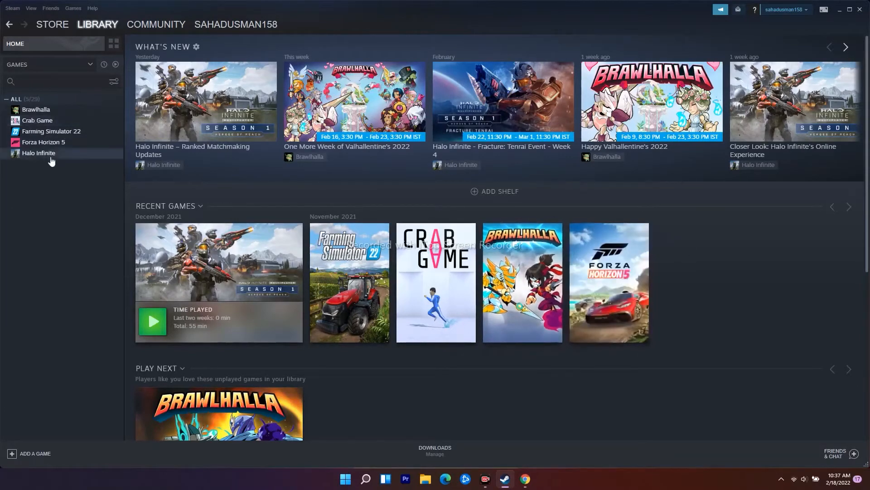
- Show Crab Game's page in the Steam library
click(38, 120)
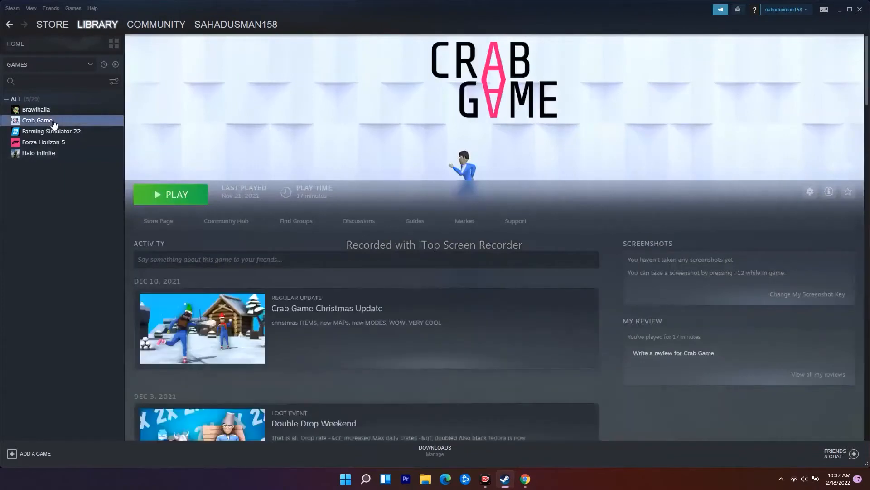
- Verify integrity of Crab Game's files from Properties > Local Files and dismiss the all-validated result
right_click(38, 120)
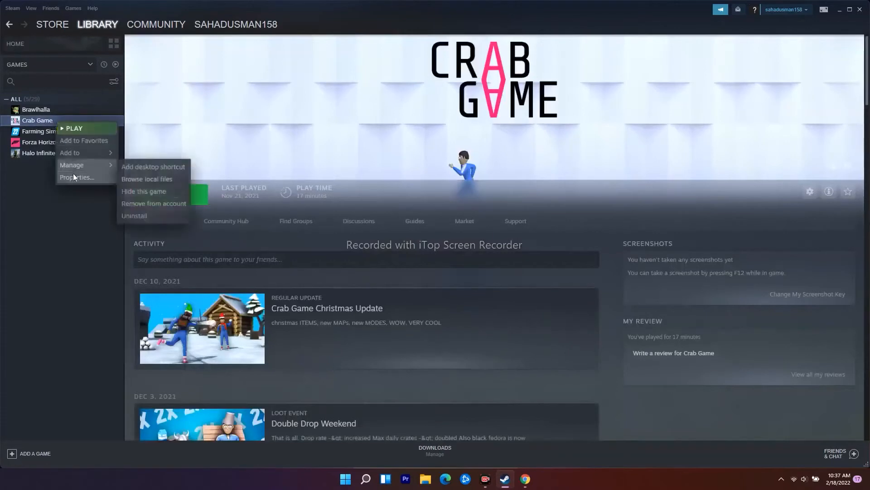
click(78, 177)
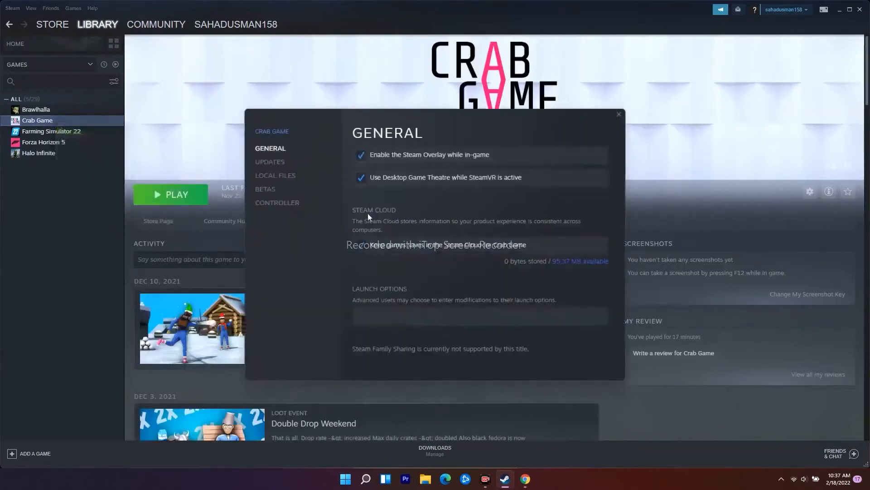
click(275, 175)
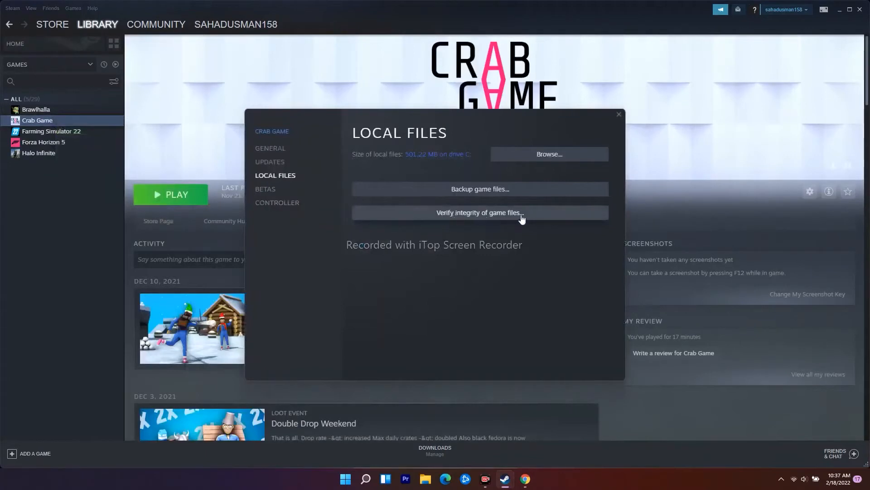
click(480, 212)
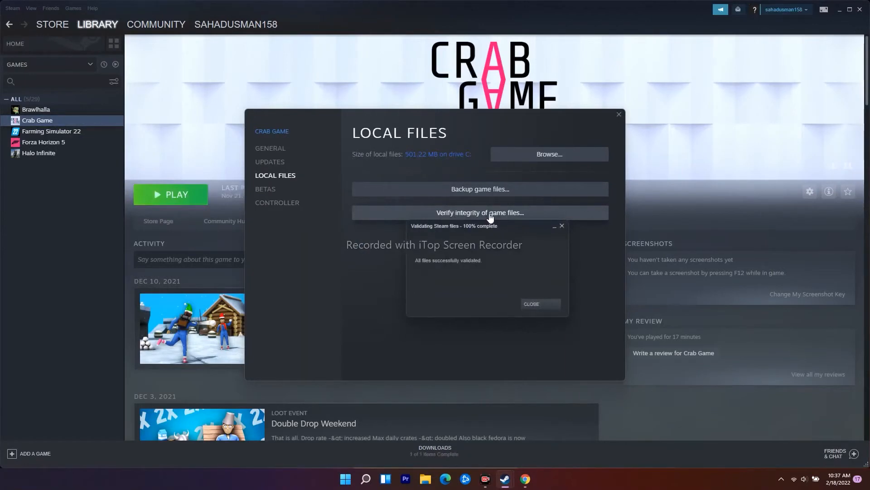
mouse_move(543, 231)
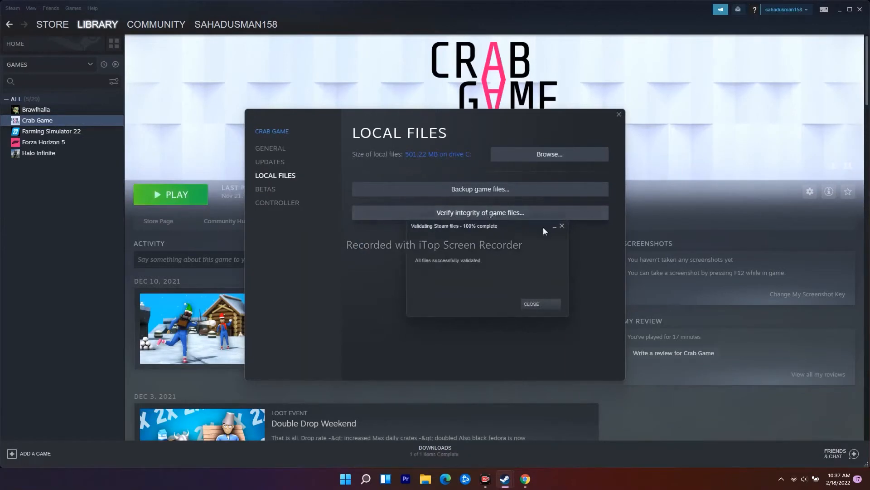
click(531, 303)
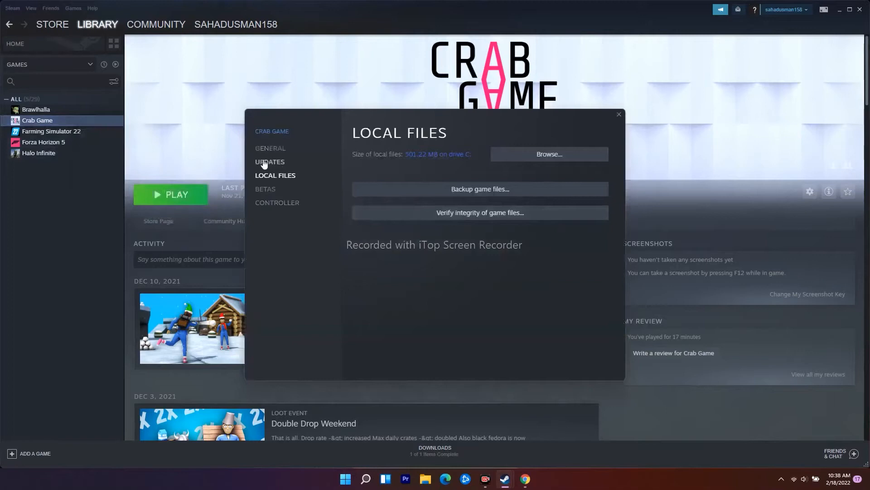
mouse_move(271, 150)
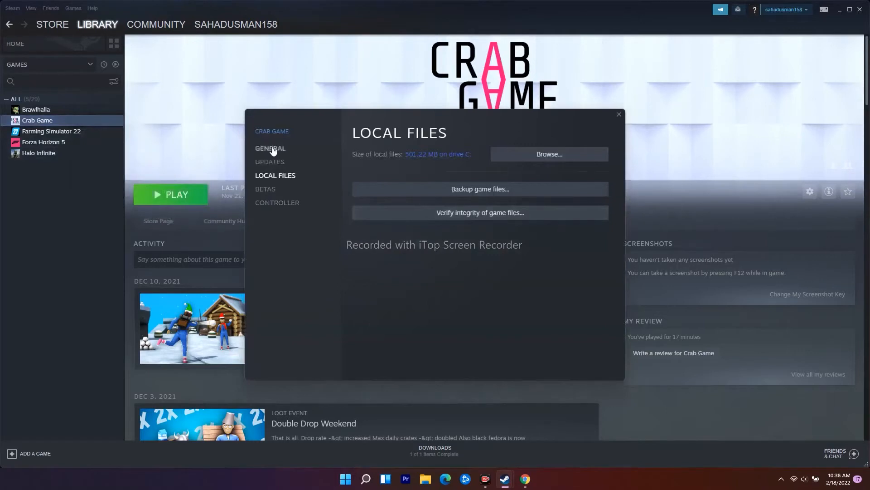
- Enter '-full screen' as Crab Game's launch option under General and close Properties
click(270, 148)
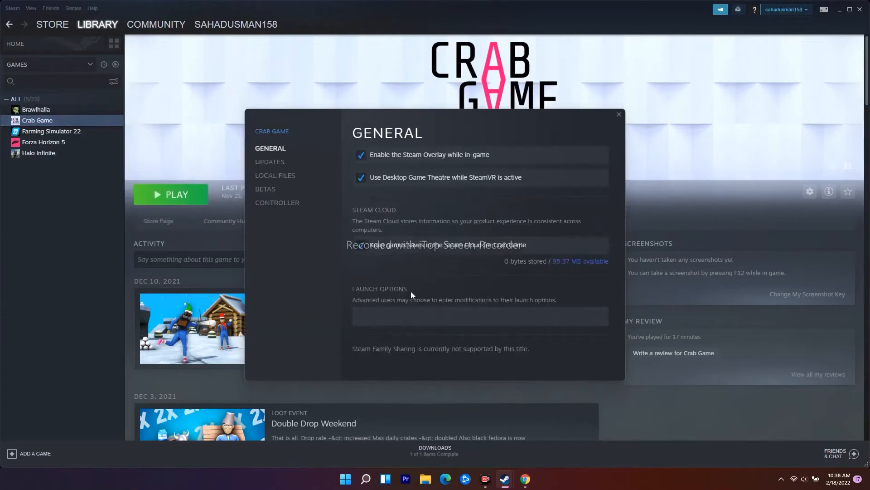
mouse_move(427, 295)
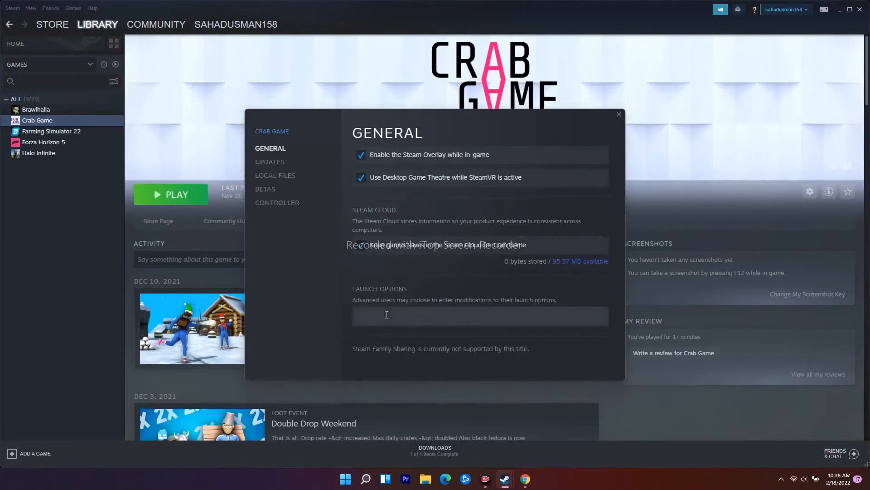
click(392, 316)
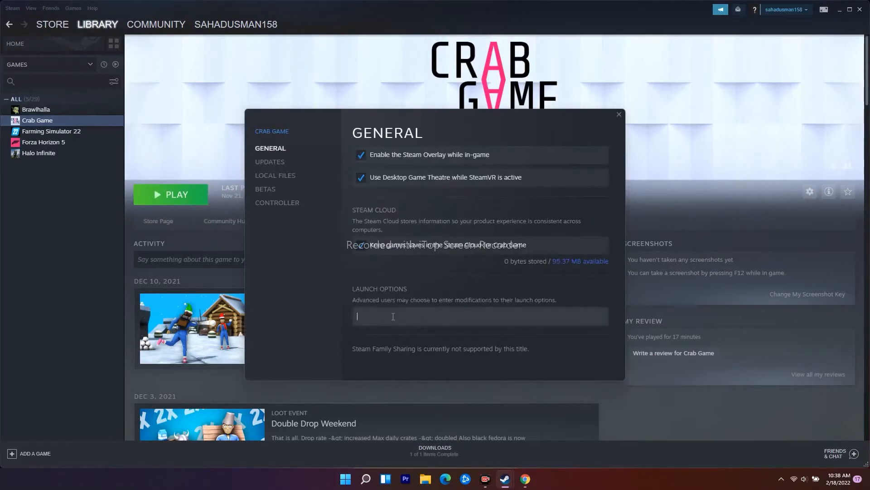
text(-full)
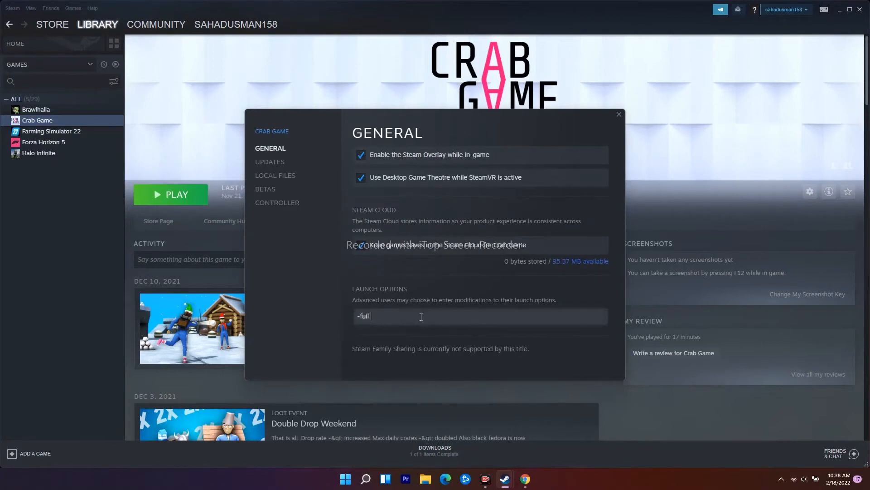
text(screen)
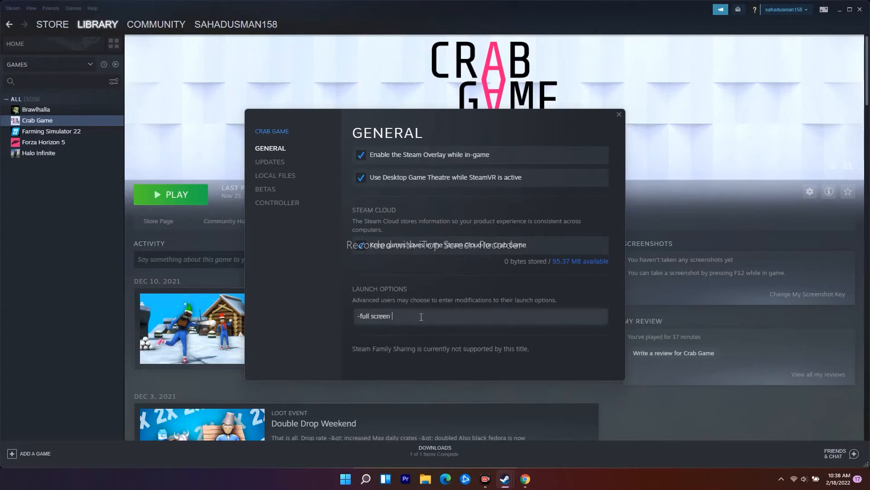
mouse_move(274, 175)
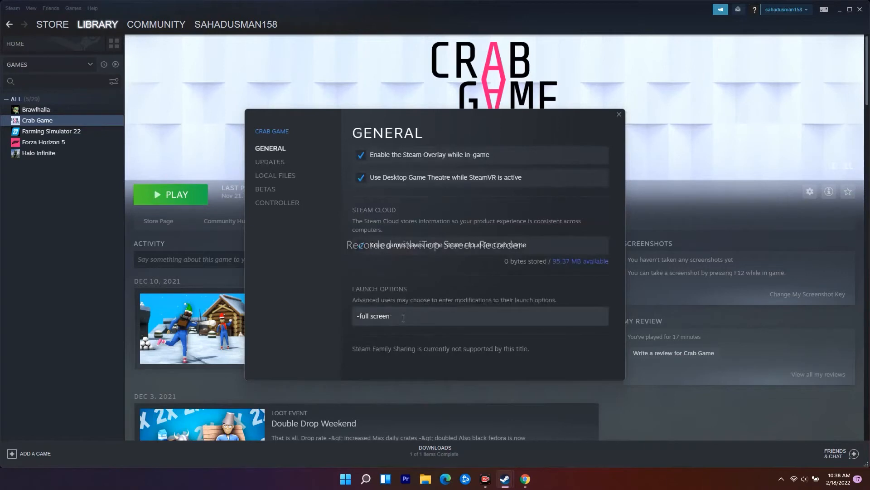
click(618, 114)
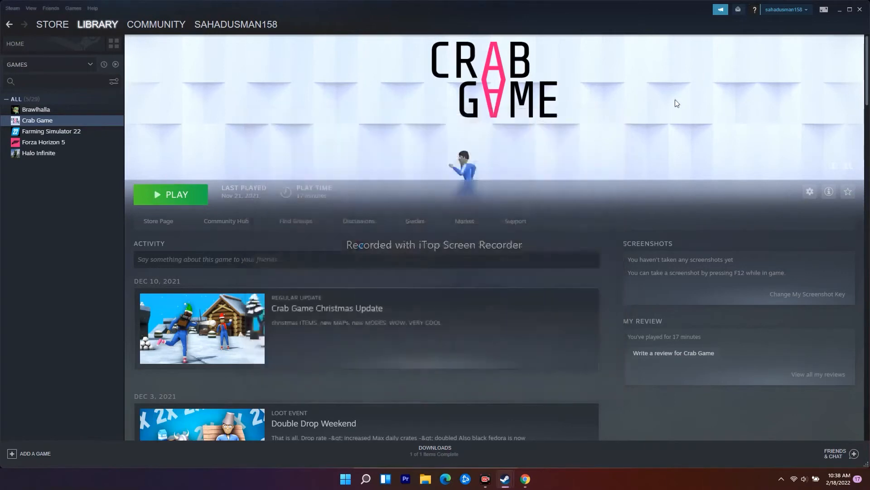
- Browse Crab Game's local files so its install folder opens in File Explorer
right_click(38, 120)
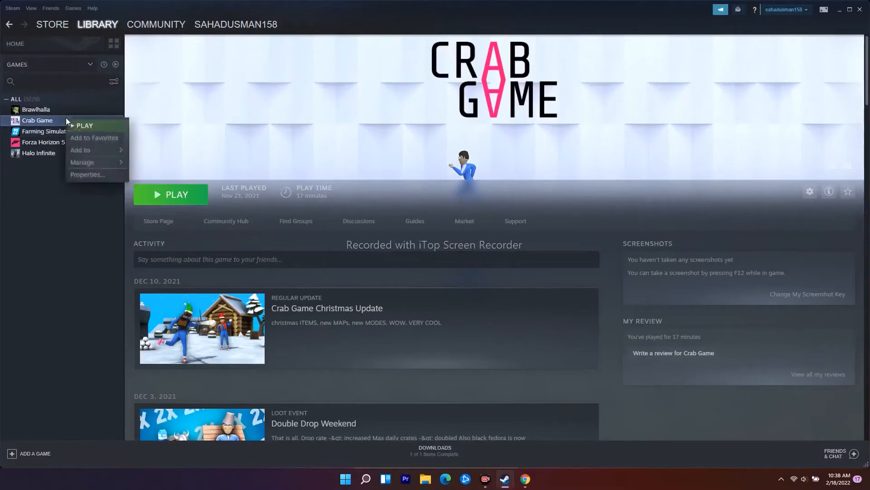
click(87, 174)
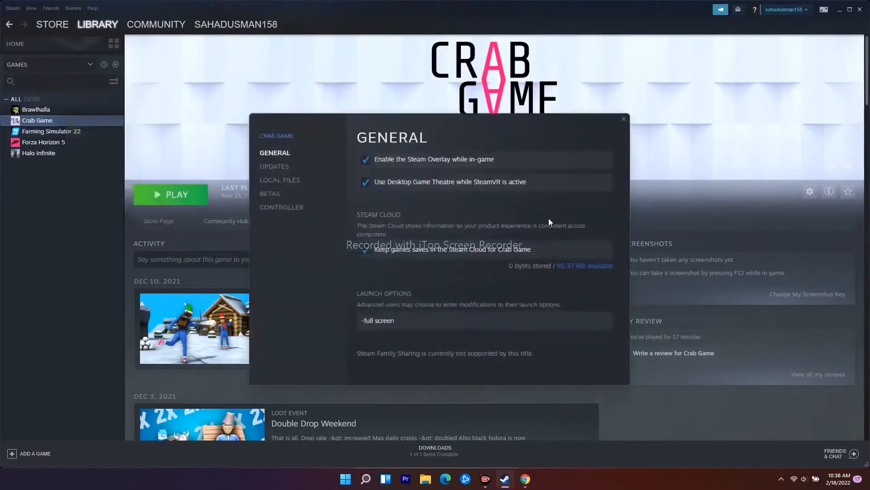
mouse_move(280, 180)
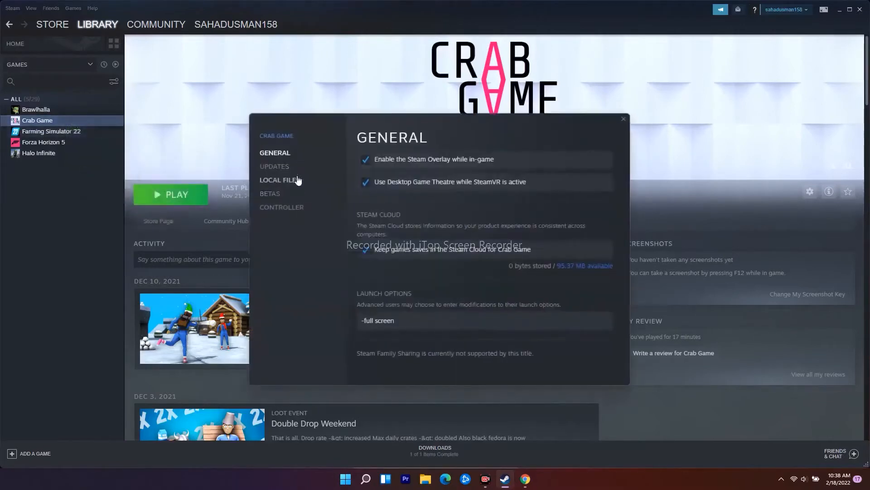
click(280, 180)
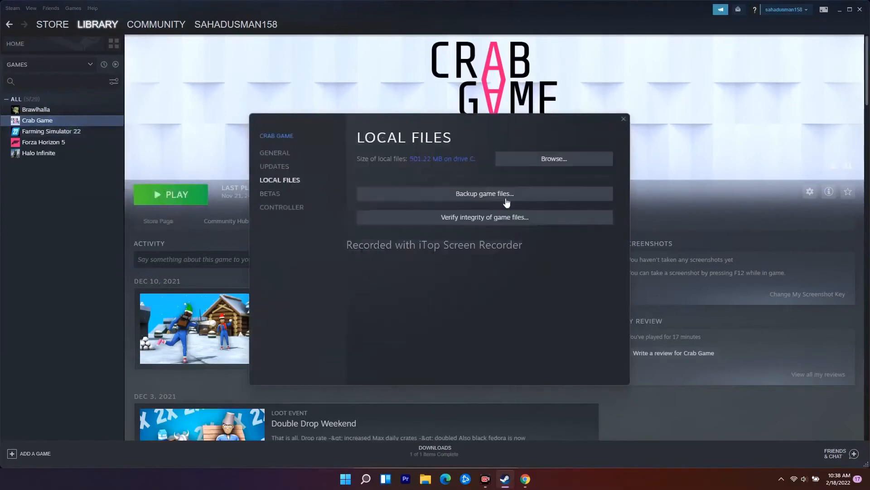
mouse_move(553, 159)
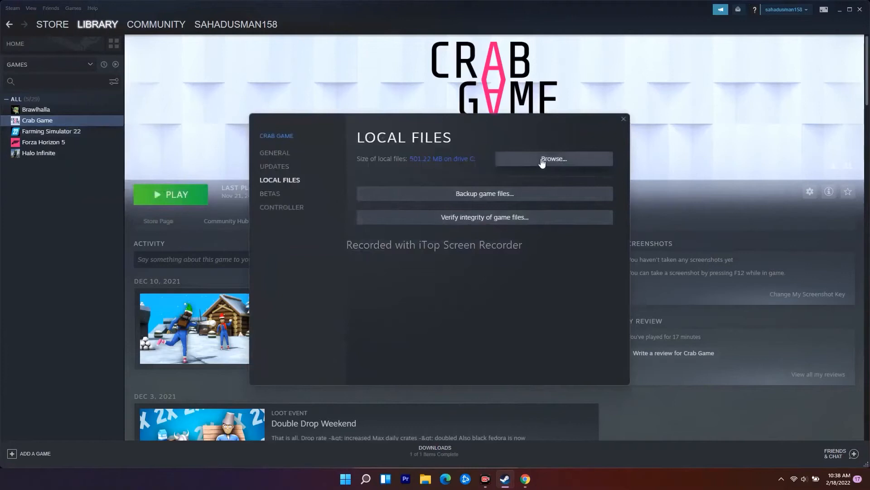
click(553, 159)
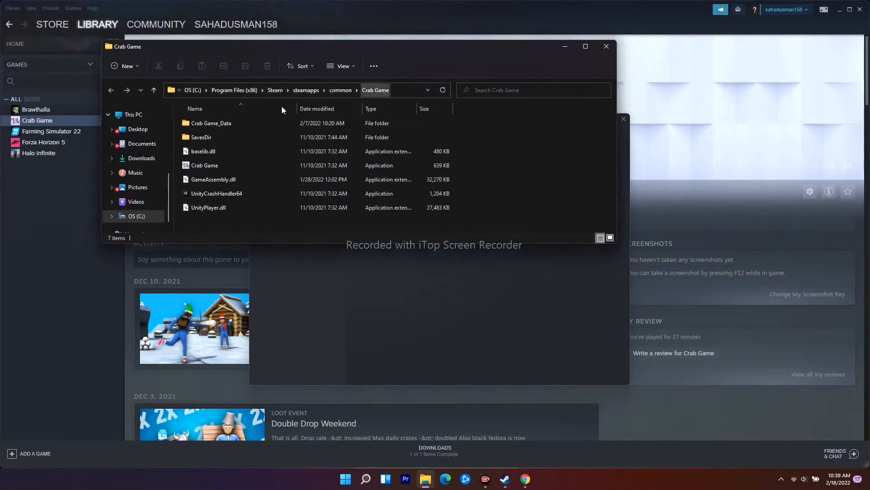
click(204, 165)
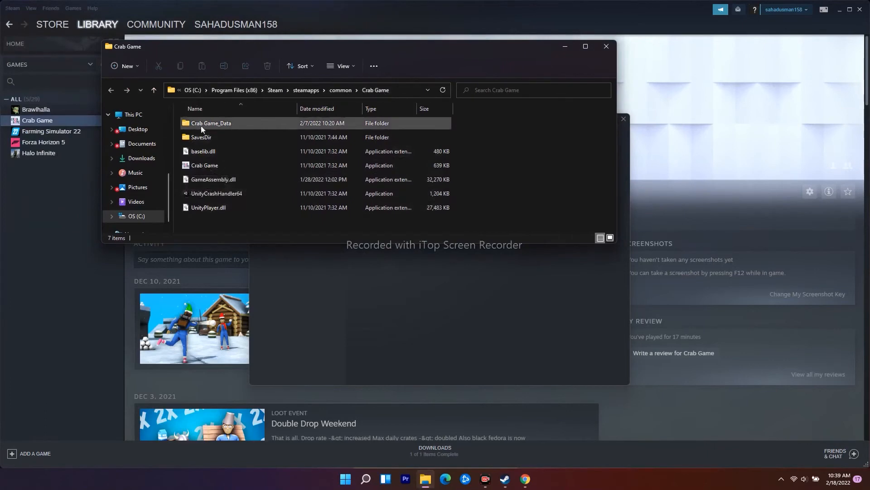
double_click(212, 123)
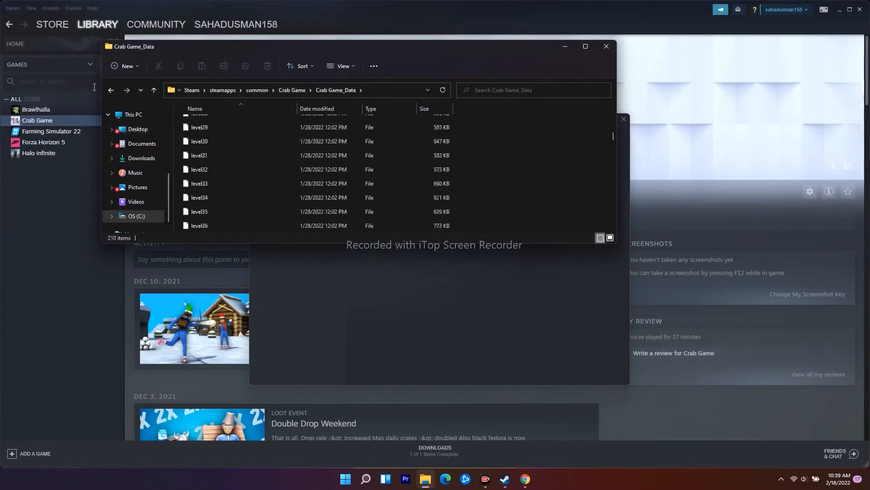
click(110, 90)
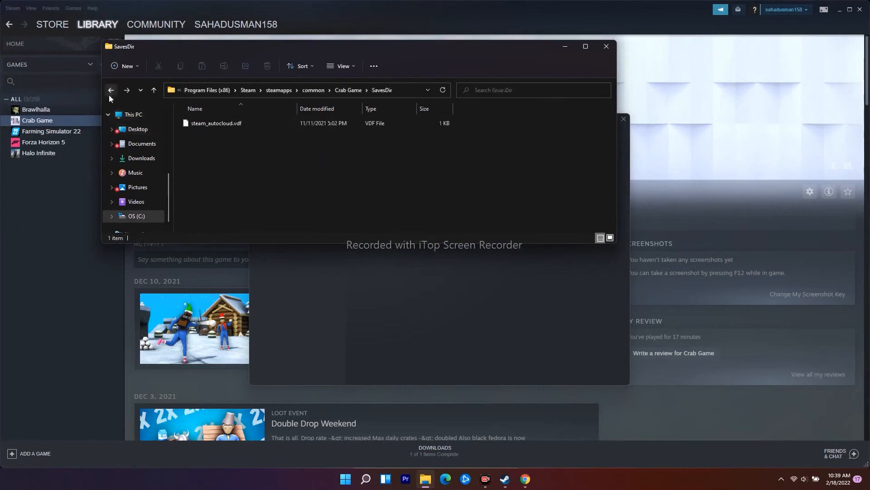
click(110, 90)
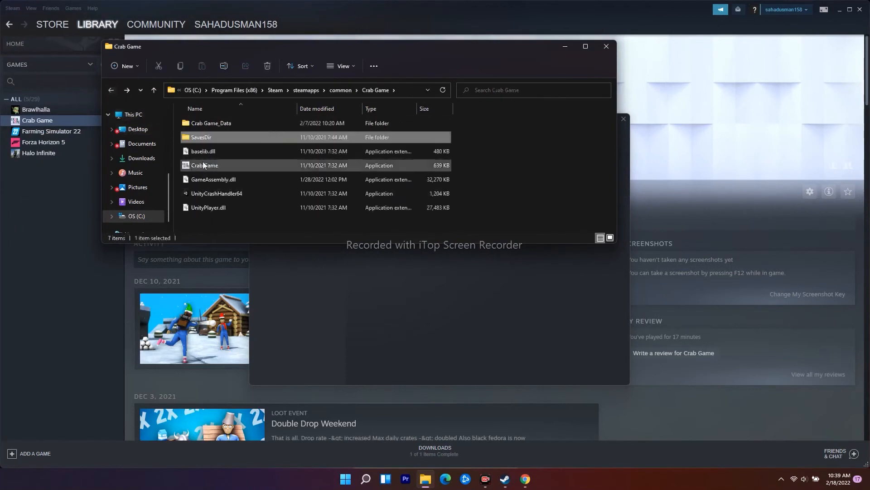
click(206, 165)
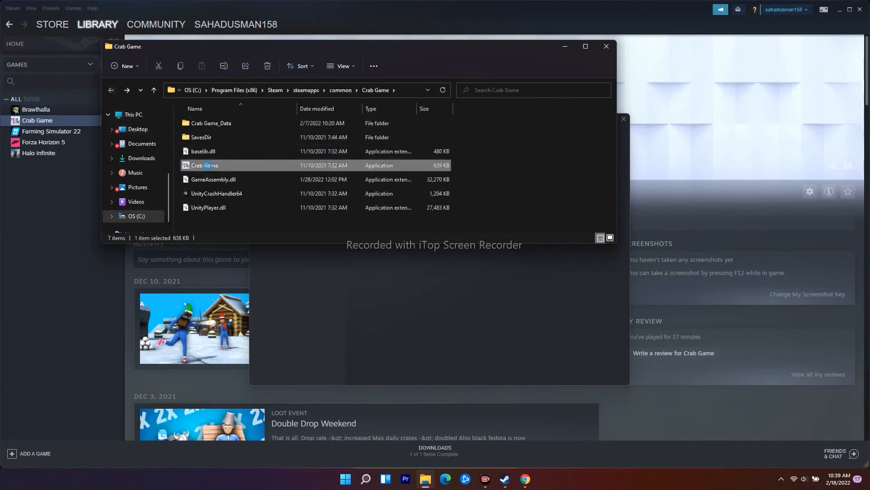
- Show the Compatibility settings of the Crab Game application's file properties
right_click(204, 165)
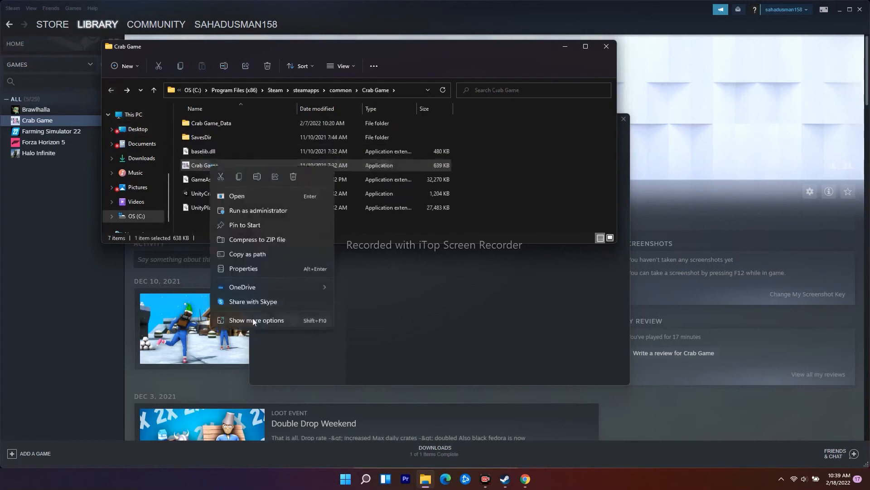
click(243, 268)
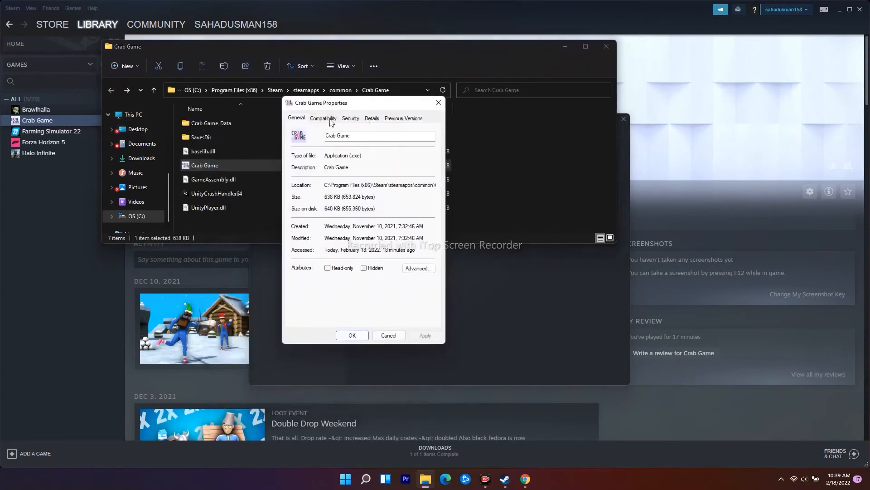
click(323, 118)
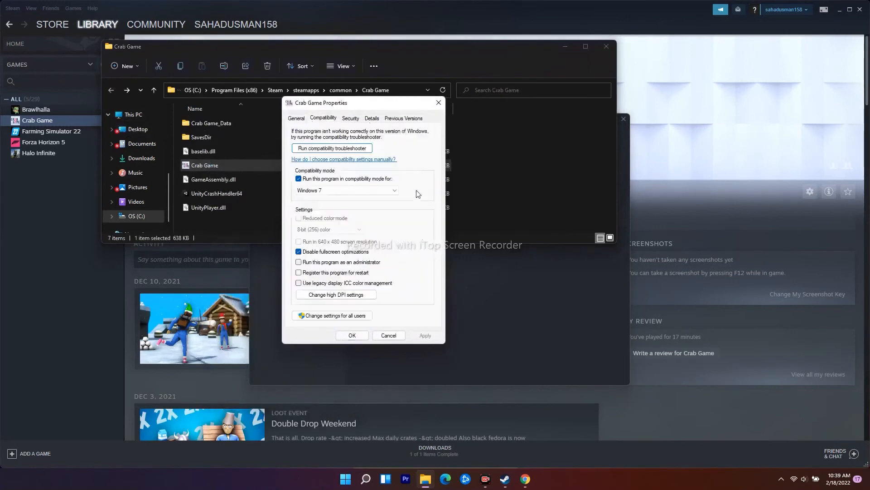